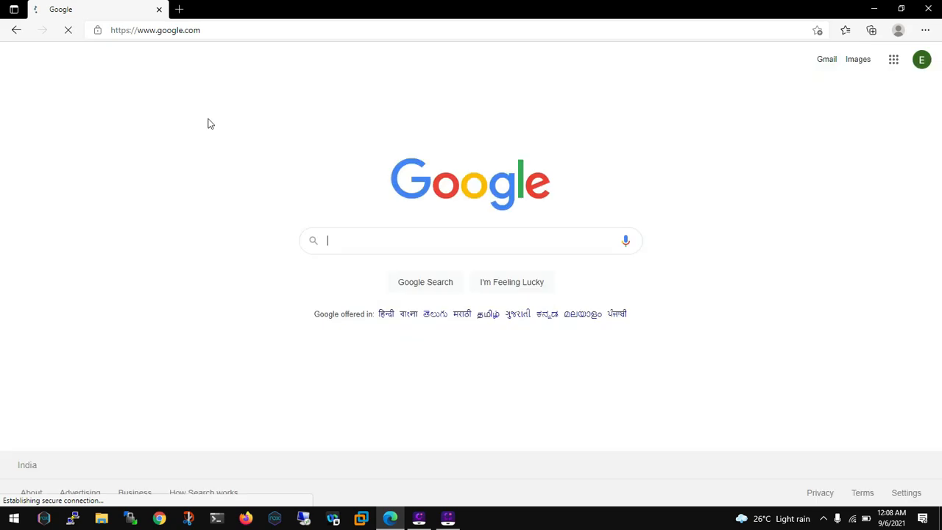
Search Google for 'kali linux vmware download' and open the 'Kali inside VMware' documentation result.
type("ka")
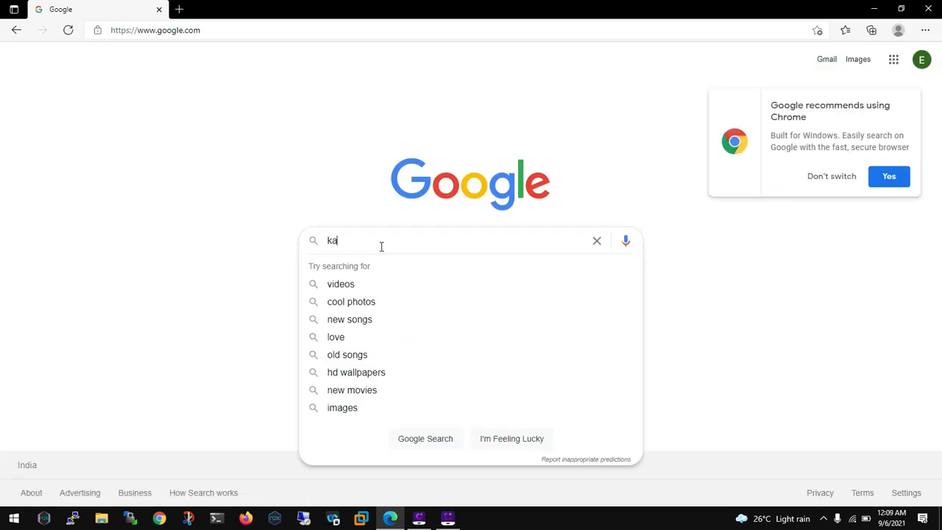
type("li linux")
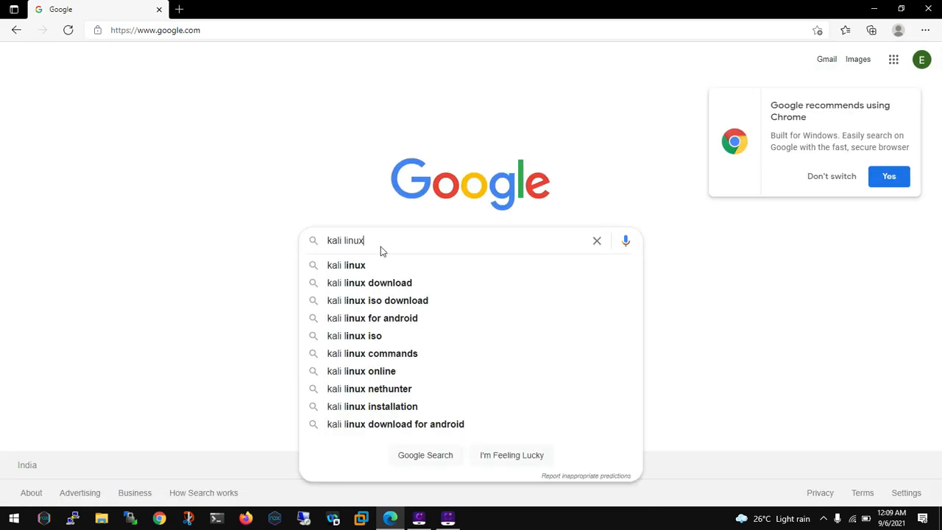
type("vm")
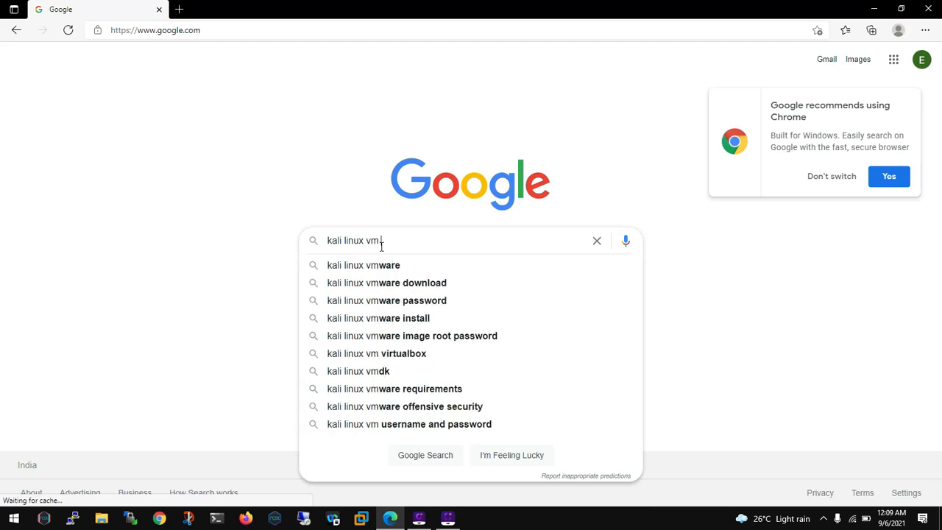
left_click(385, 283)
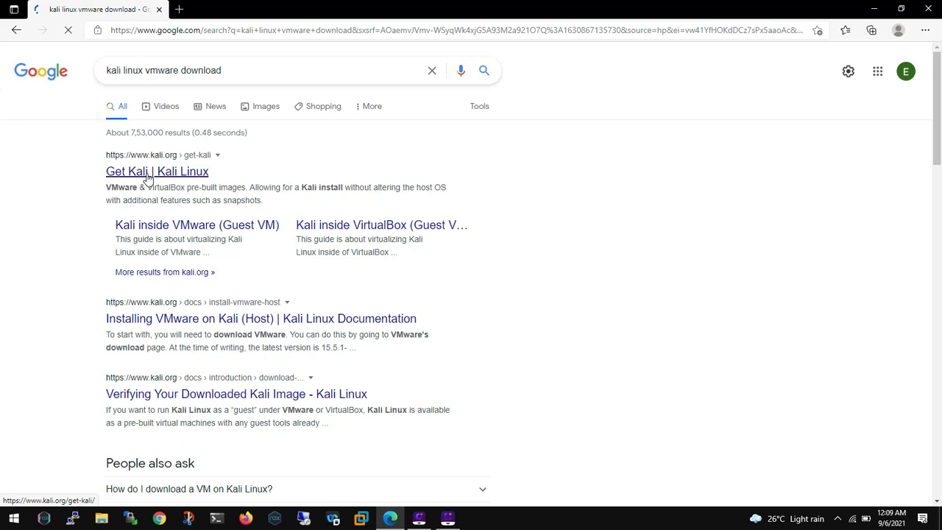
mouse_move(164, 226)
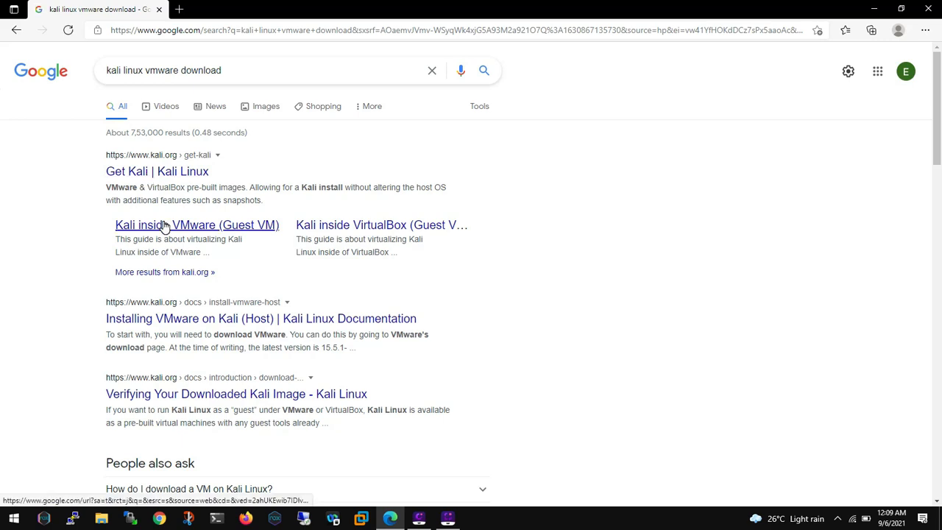
left_click(197, 224)
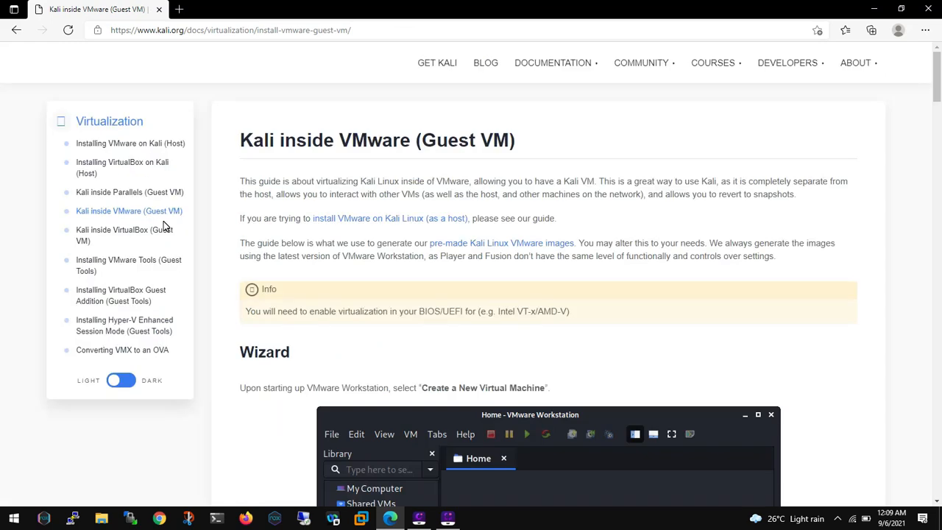
mouse_move(463, 192)
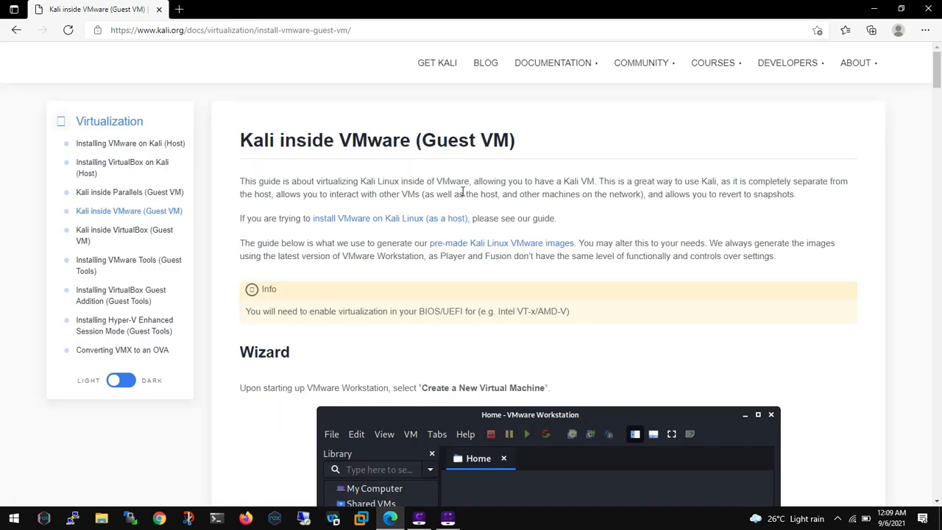
mouse_move(451, 244)
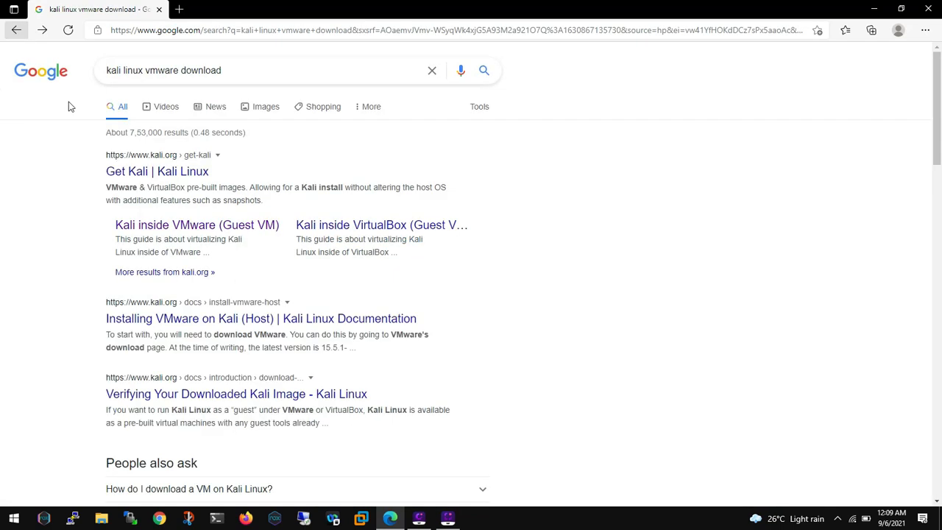
mouse_move(139, 185)
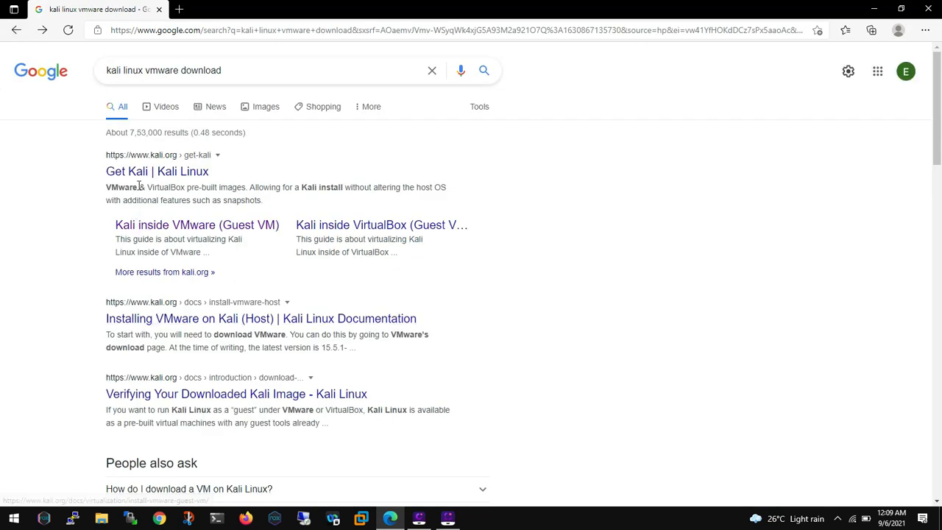
Navigate to the Get Kali page and jump to its Virtual Machines images section.
left_click(156, 171)
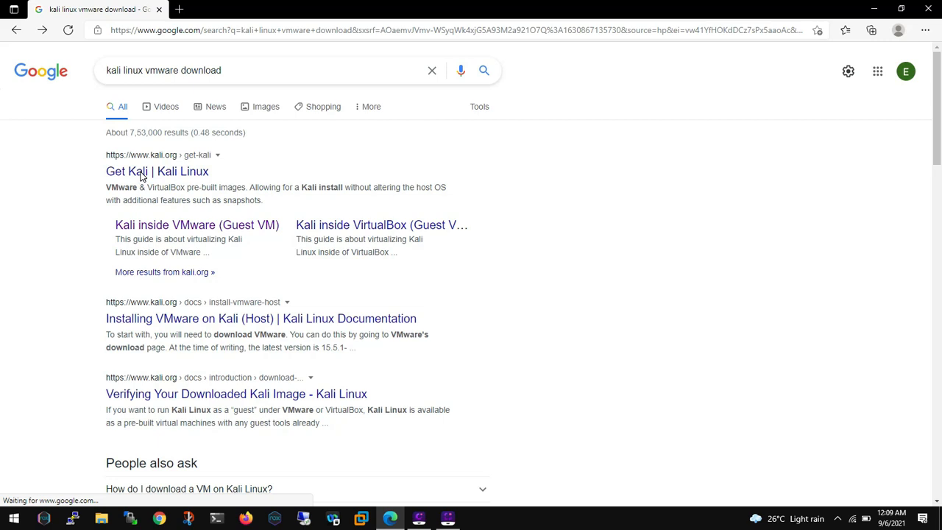
left_click(156, 171)
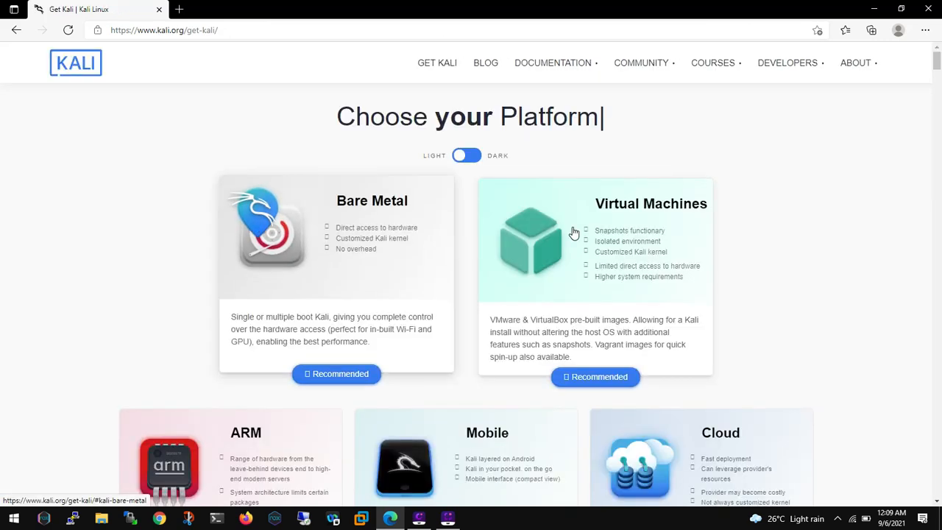
scroll("down", 3)
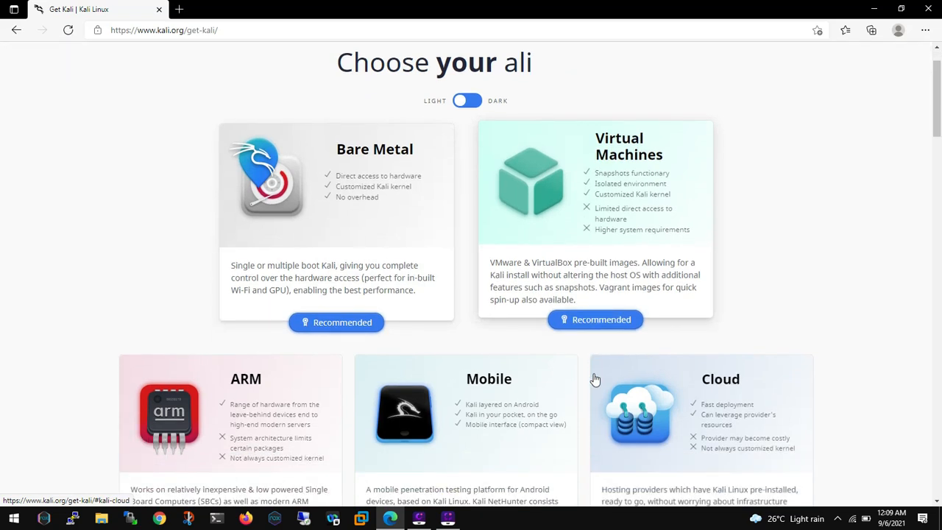
left_click(595, 320)
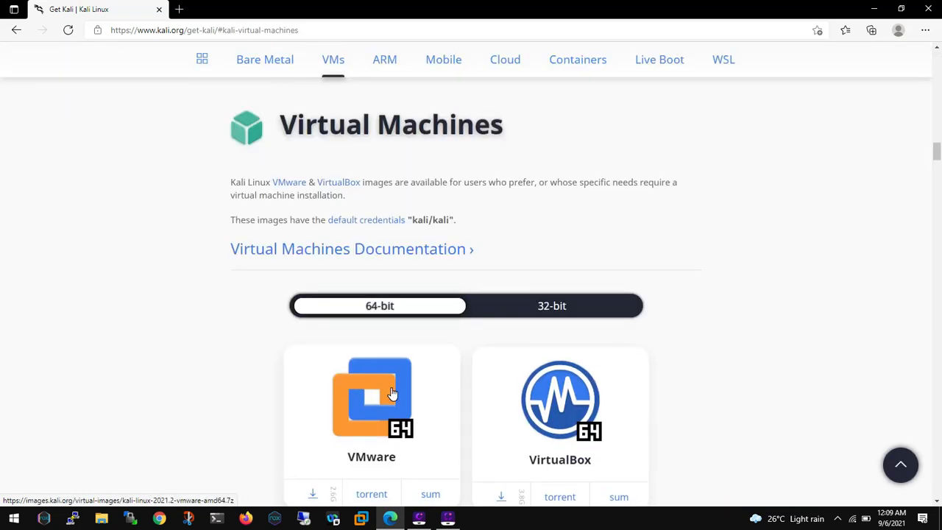
scroll("down", 3)
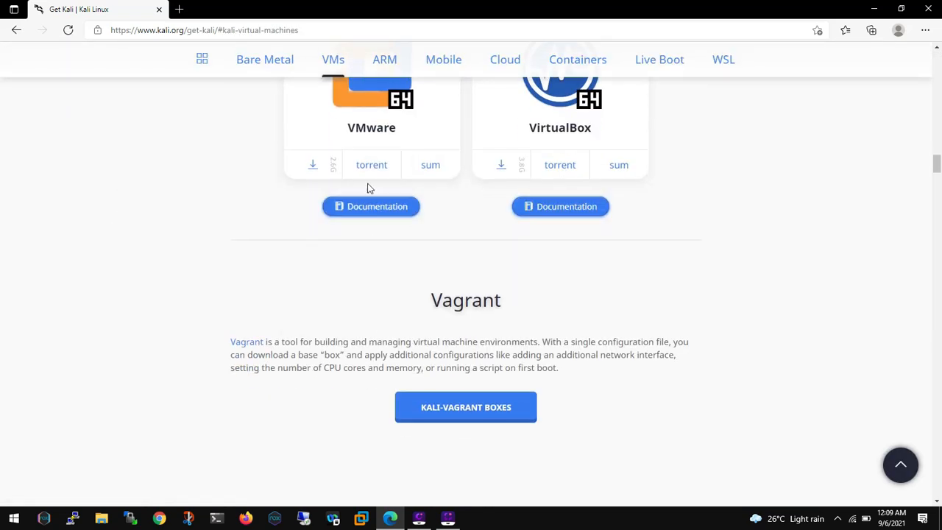
scroll("up", 3)
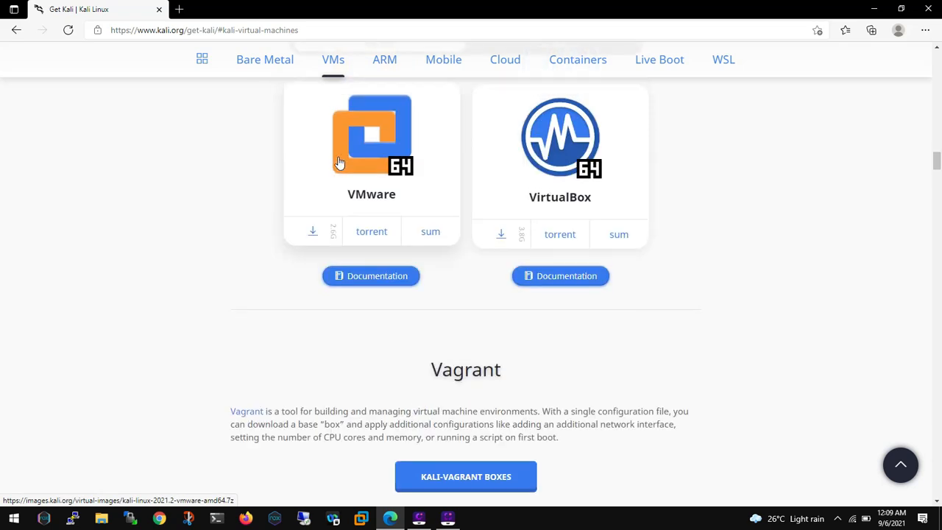
scroll("up", 3)
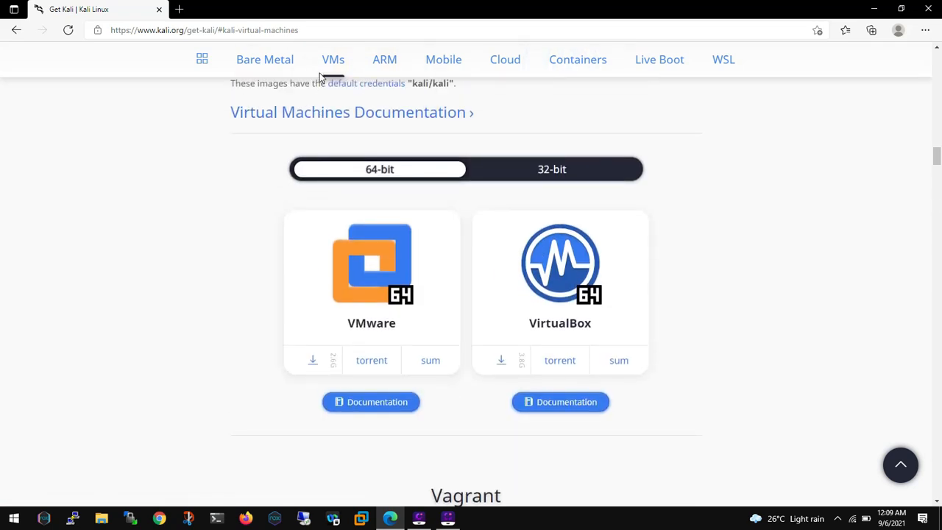
mouse_move(390, 302)
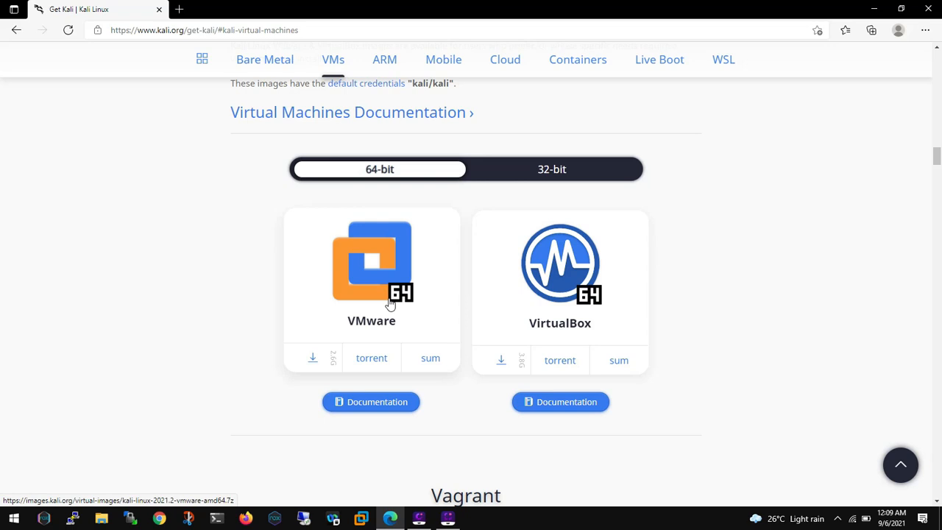
Start downloading the 64-bit VMware image kali-linux-2021.2-vmware-amd64.
left_click(312, 357)
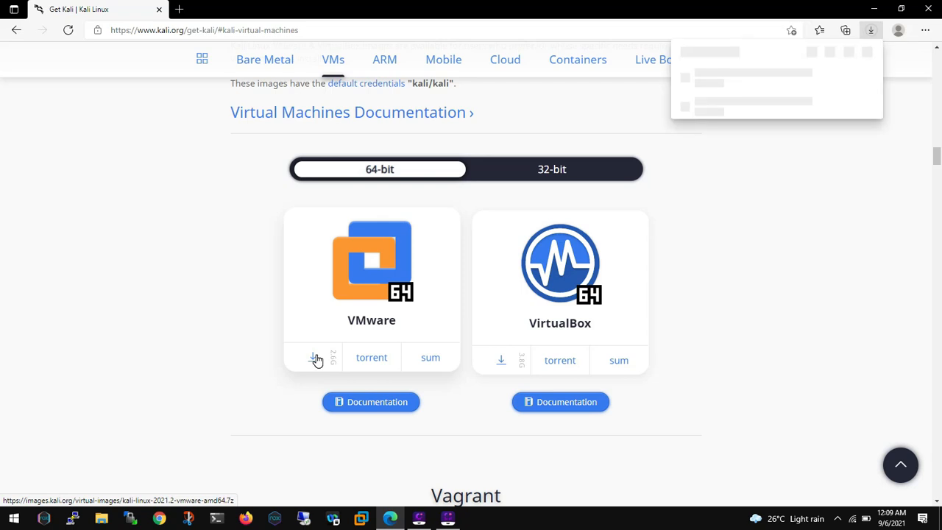
left_click(318, 359)
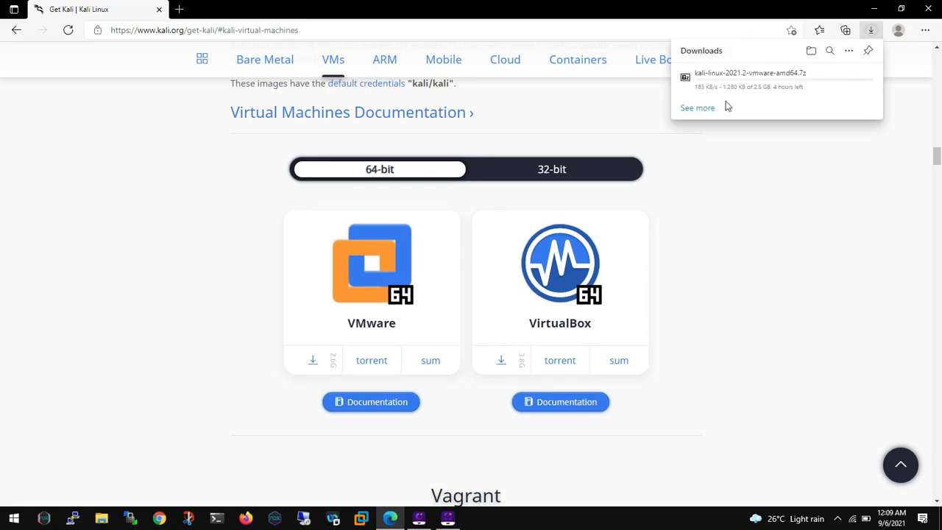
mouse_move(728, 94)
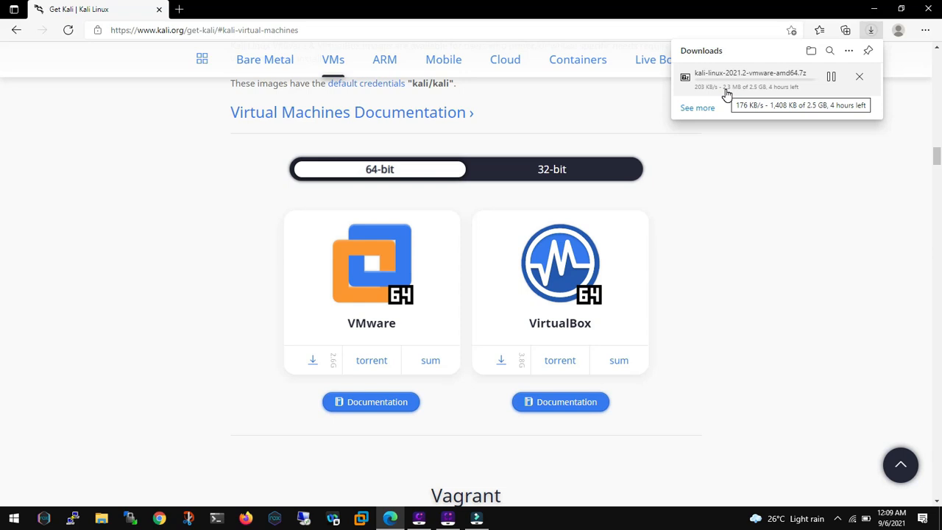
mouse_move(465, 486)
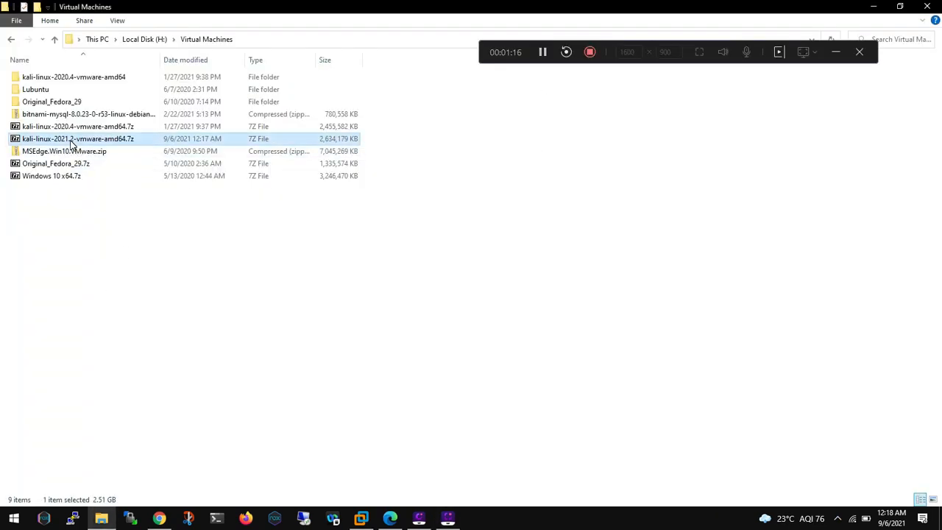
Extract kali-linux-2021.2-vmware-amd64.7z with 7-Zip into its own folder.
right_click(76, 138)
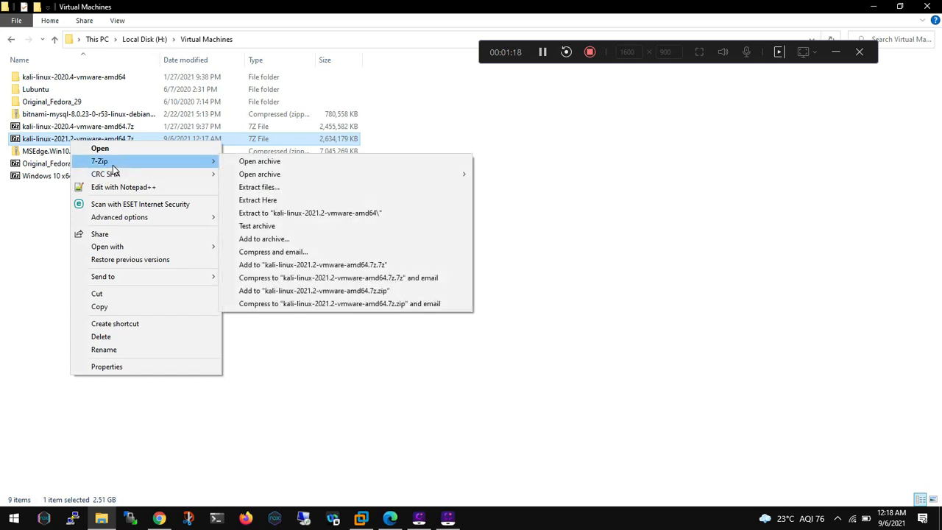
mouse_move(331, 212)
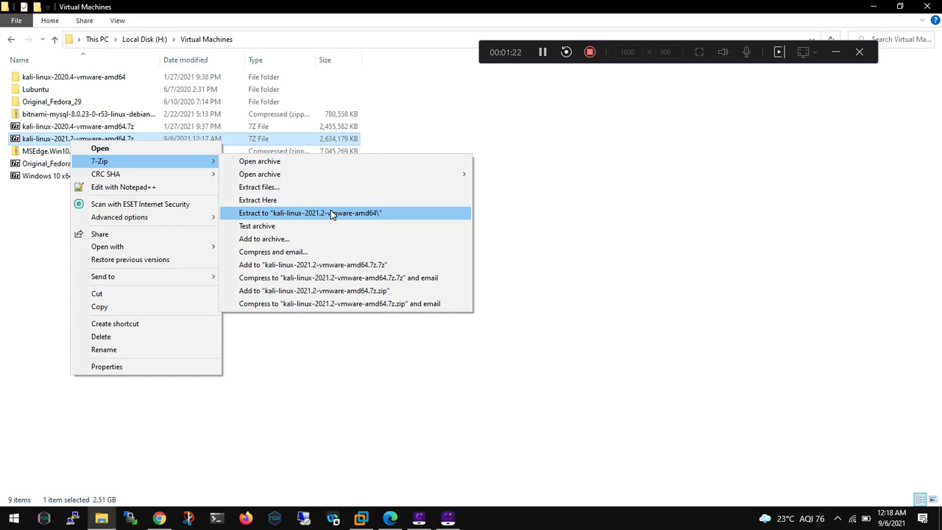
left_click(309, 212)
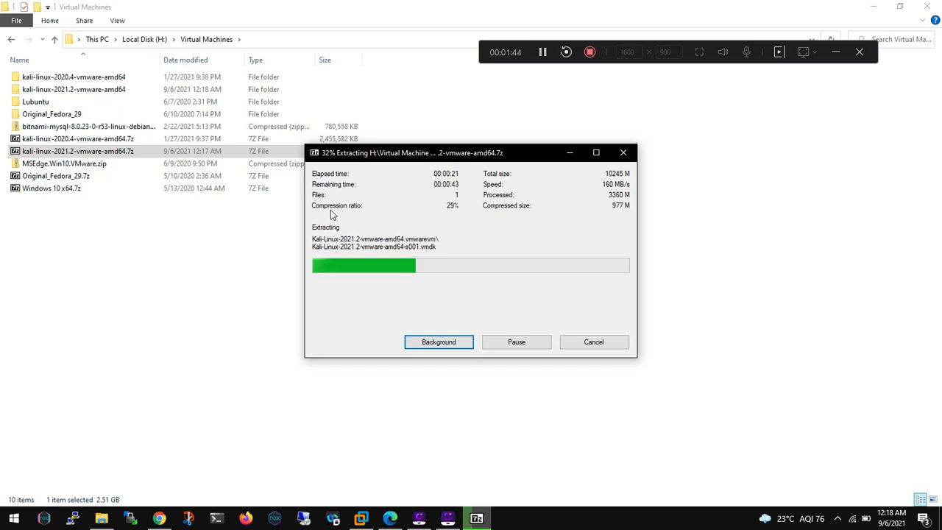
mouse_move(470, 340)
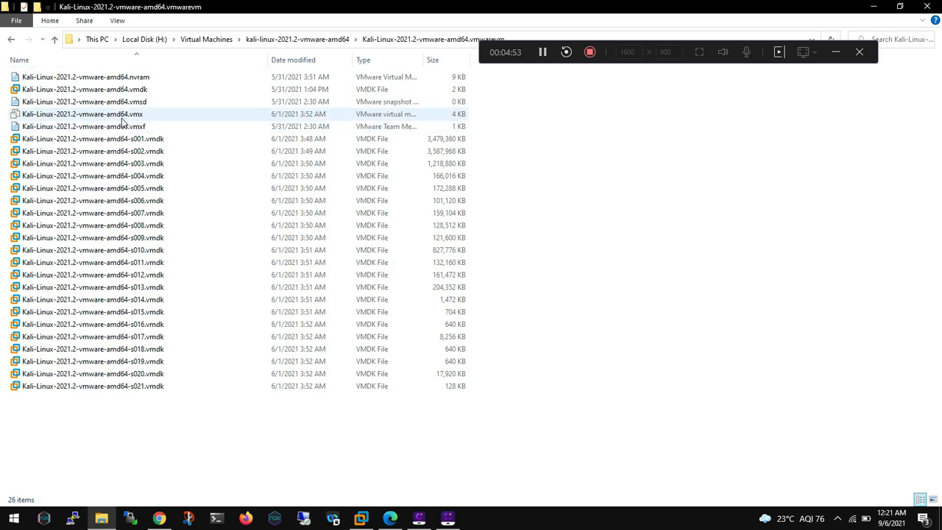
mouse_move(124, 118)
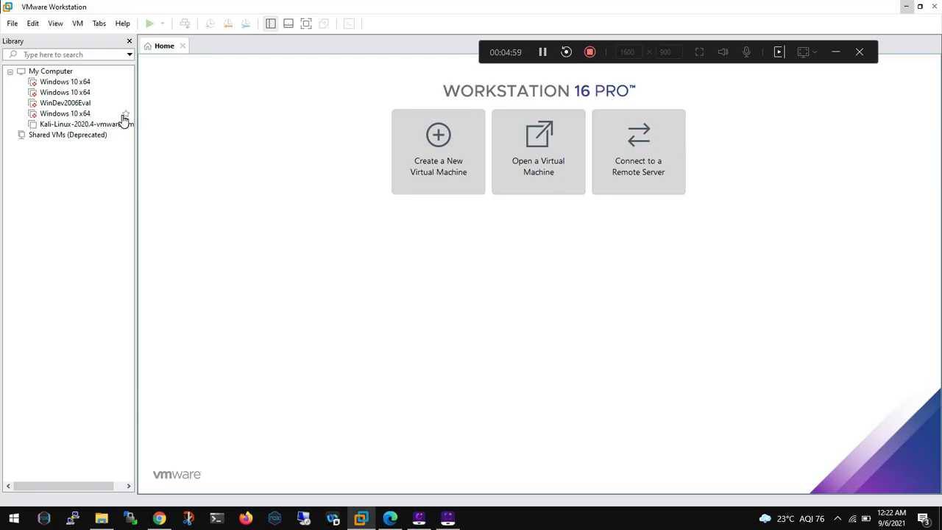
mouse_move(183, 218)
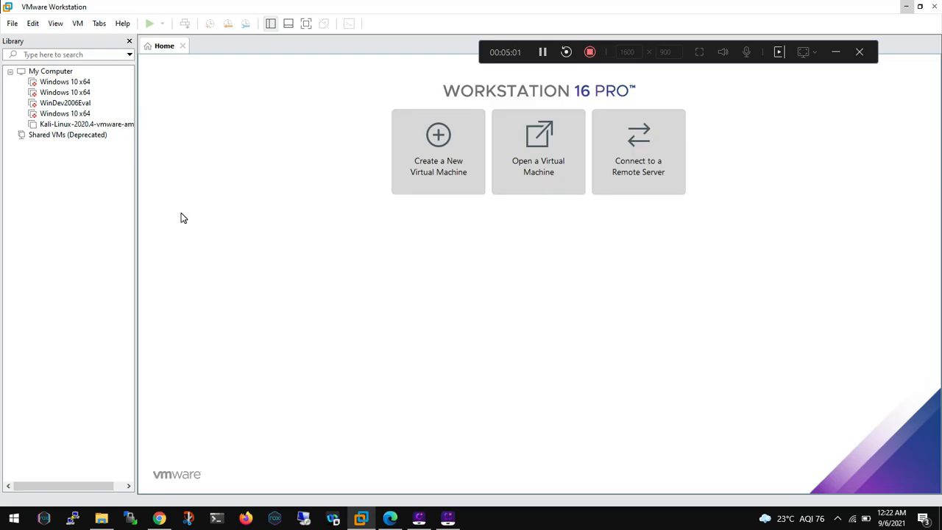
Open Kali-Linux-2021.2-vmware-amd64.vmx so the VM's summary appears in VMware Workstation.
left_click(80, 136)
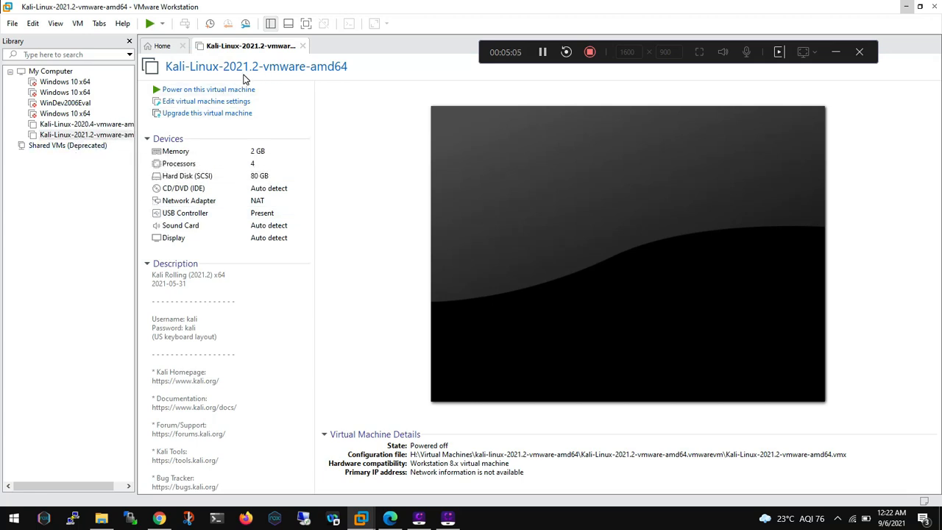
mouse_move(209, 90)
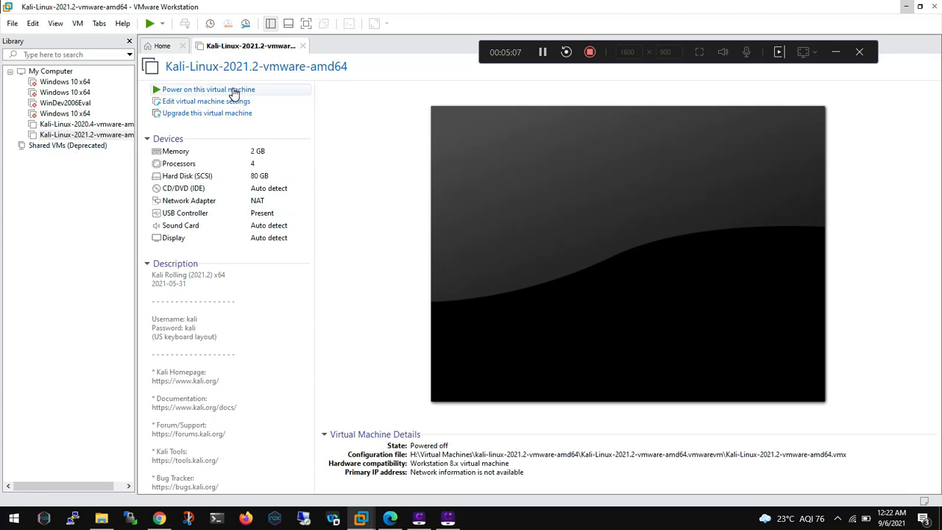
mouse_move(262, 200)
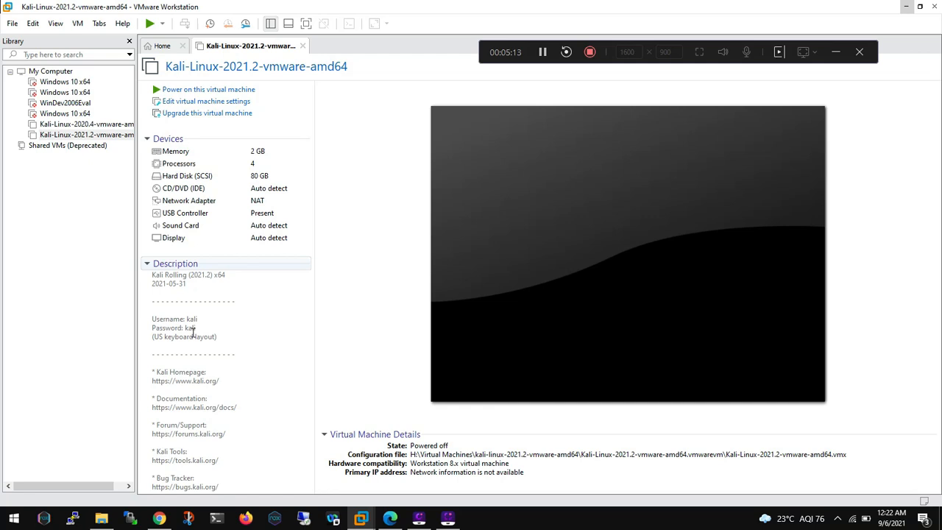
mouse_move(213, 90)
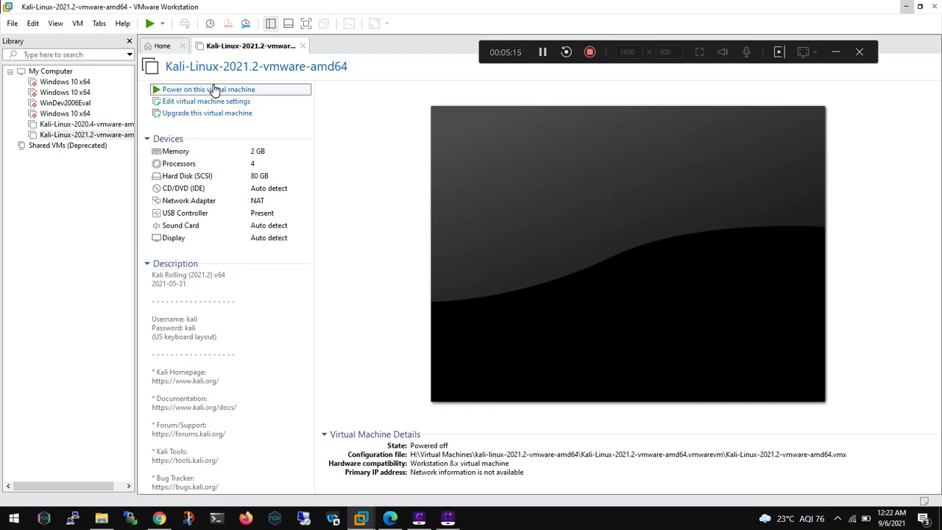
Power on the Kali VM, dismissing the side channel notice and declaring it 'I Copied It'.
left_click(214, 90)
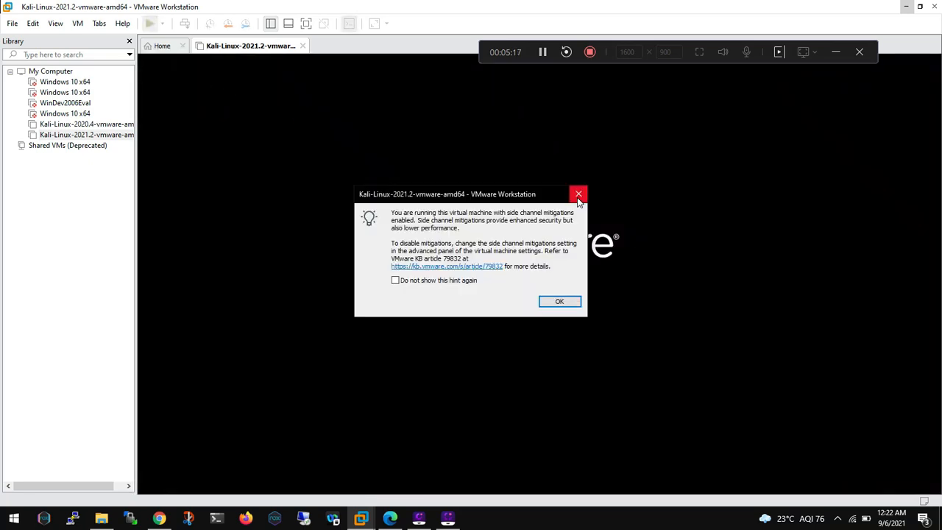
left_click(559, 300)
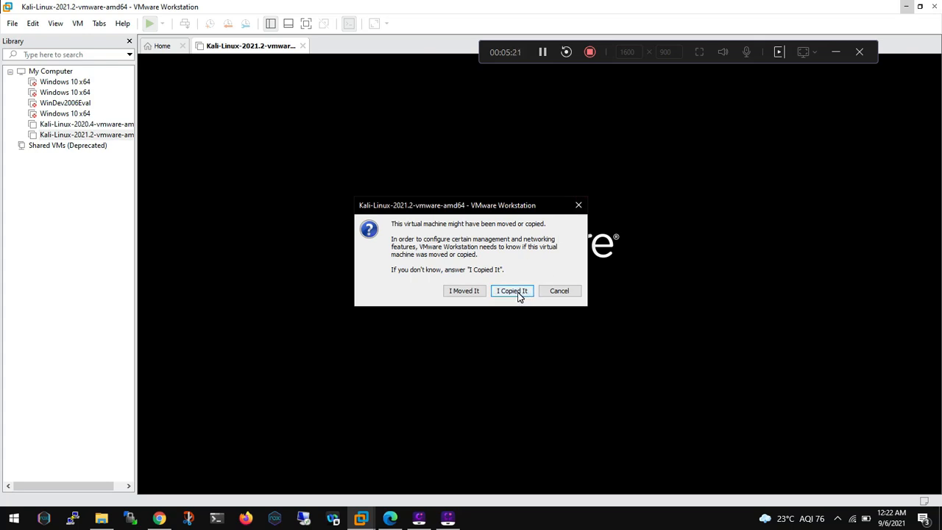
left_click(512, 290)
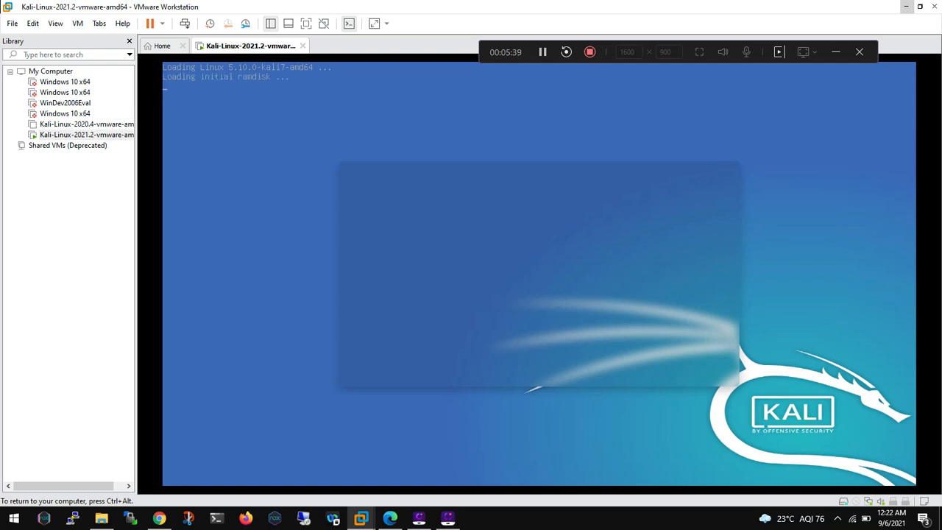
mouse_move(412, 224)
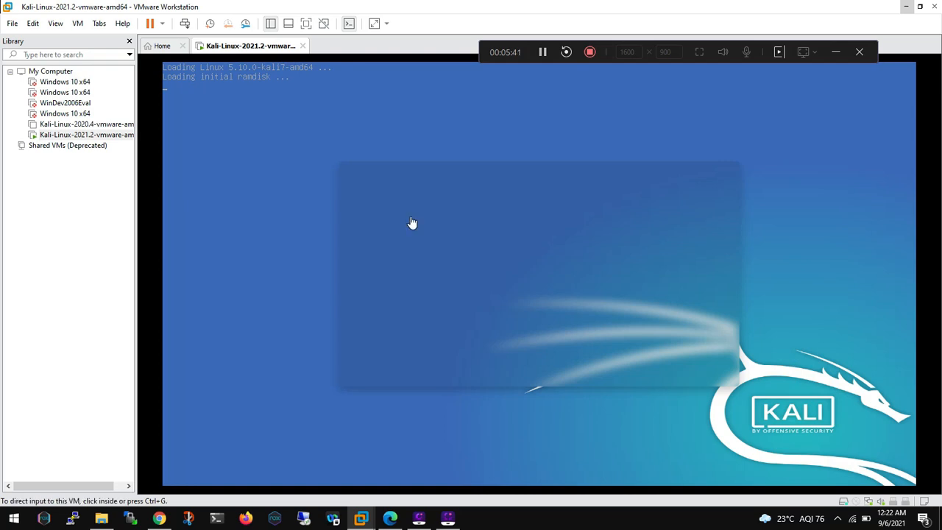
mouse_move(144, 140)
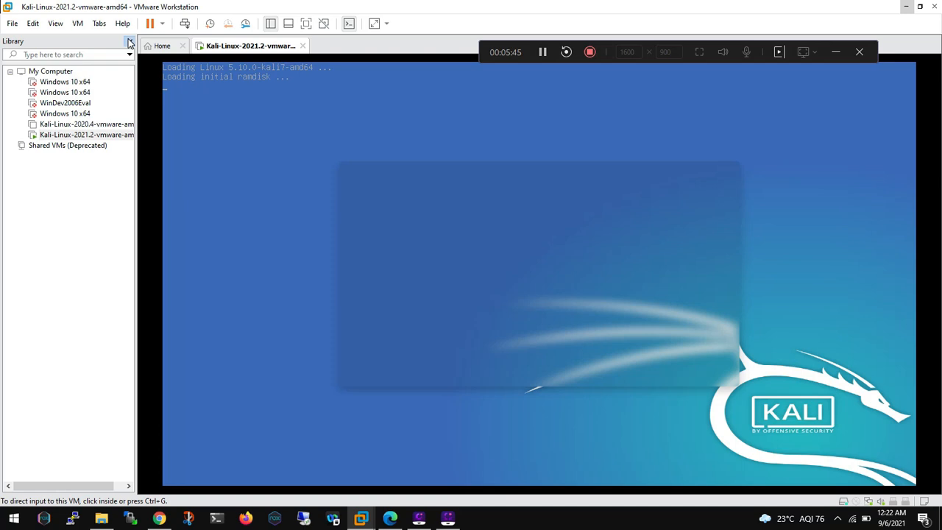
Hide the Library pane and give the booting VM keyboard focus.
left_click(130, 41)
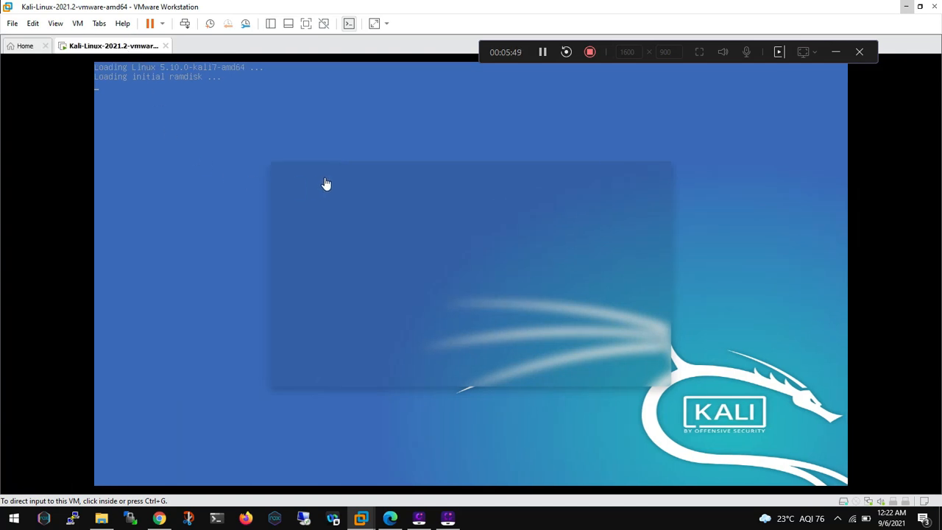
left_click(327, 184)
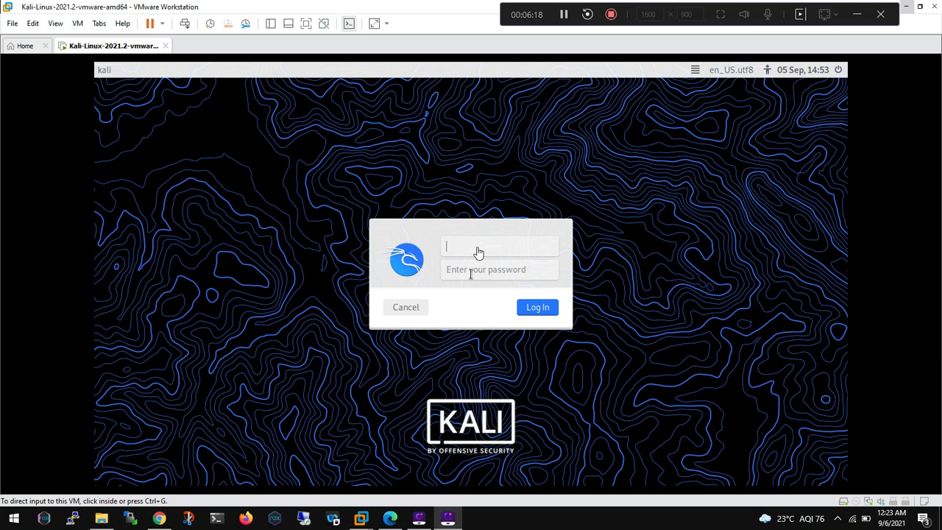
Log in at the Kali login screen with username kali and password kali.
type("K")
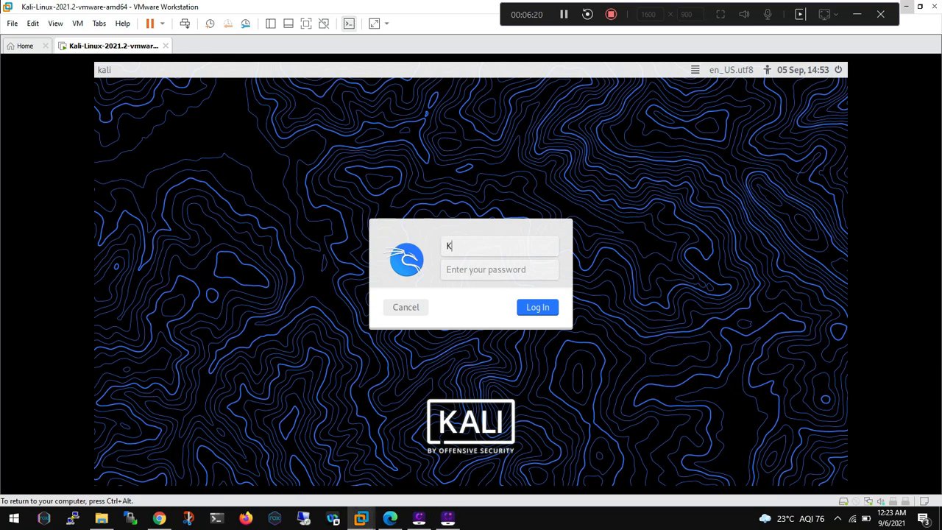
type("ali")
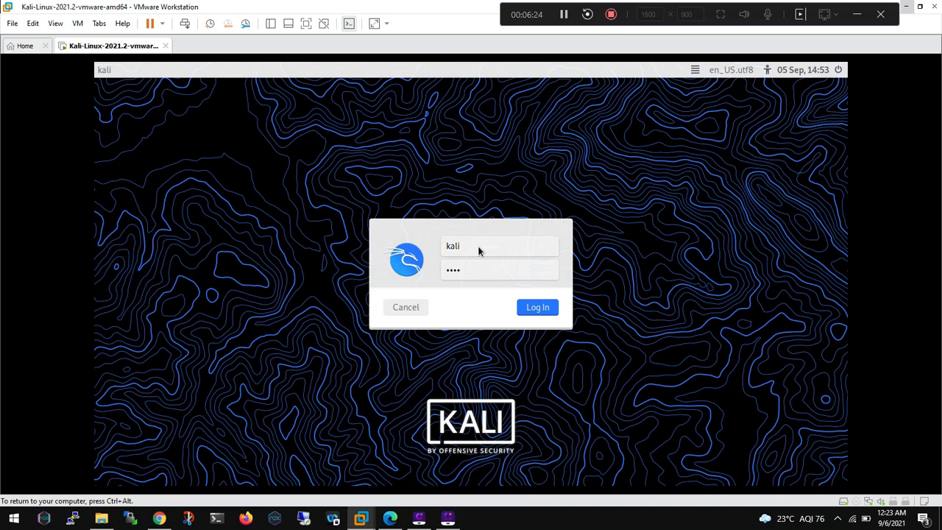
left_click(537, 308)
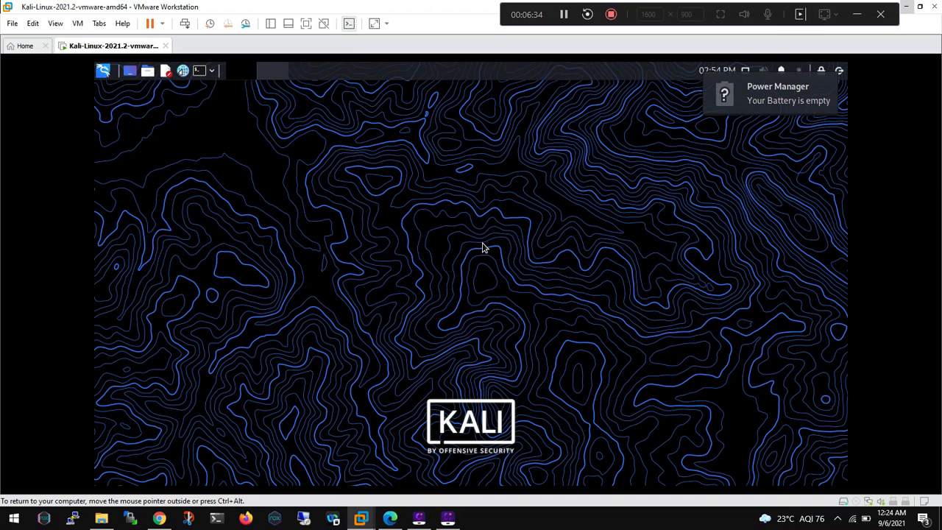
mouse_move(195, 84)
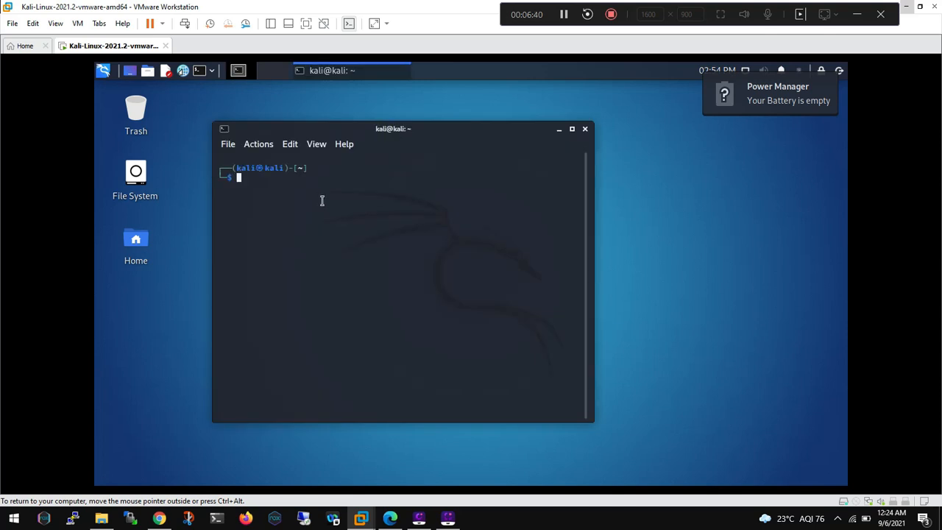
Run sudo apt update with the sudo password and maximize the terminal while package lists download.
type("sudo")
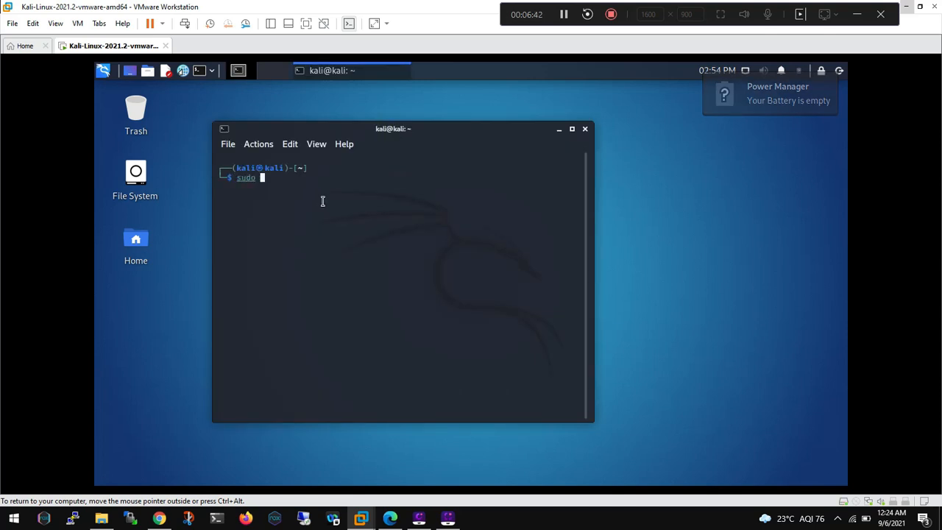
type("apt")
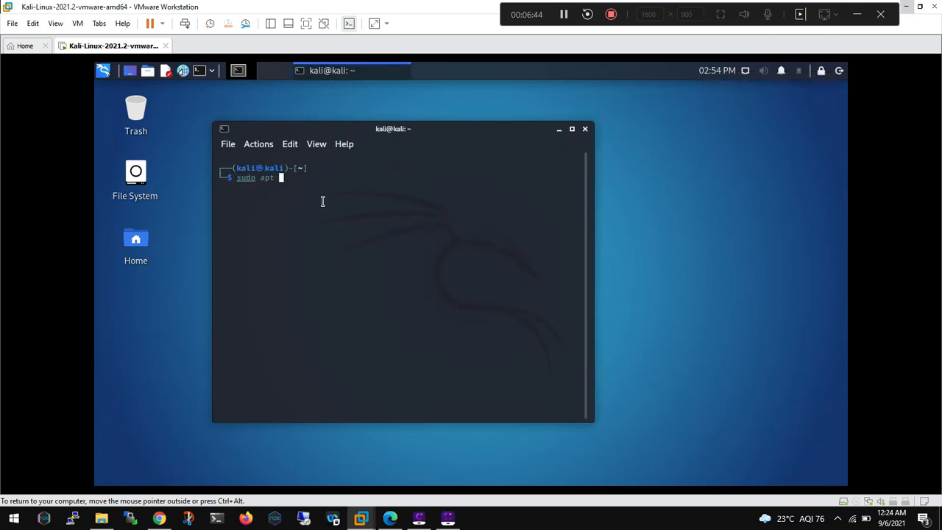
type("up")
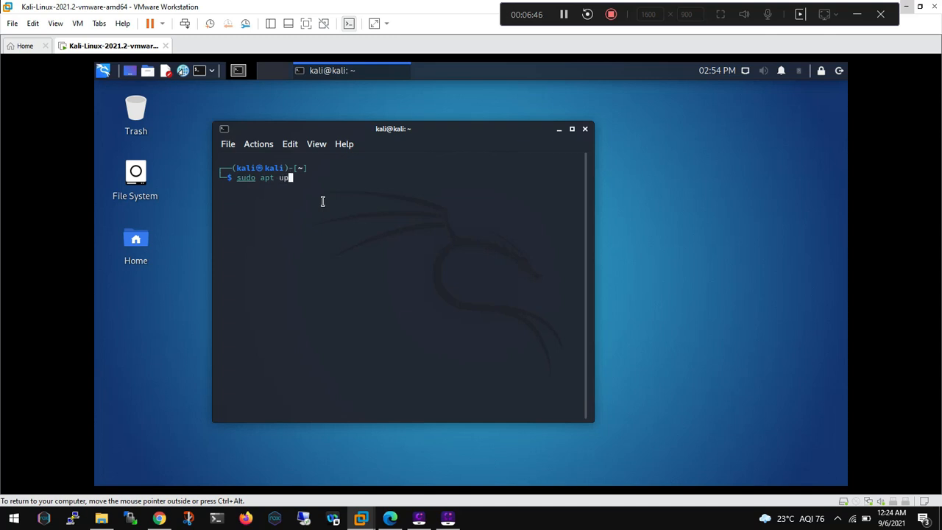
key("Return")
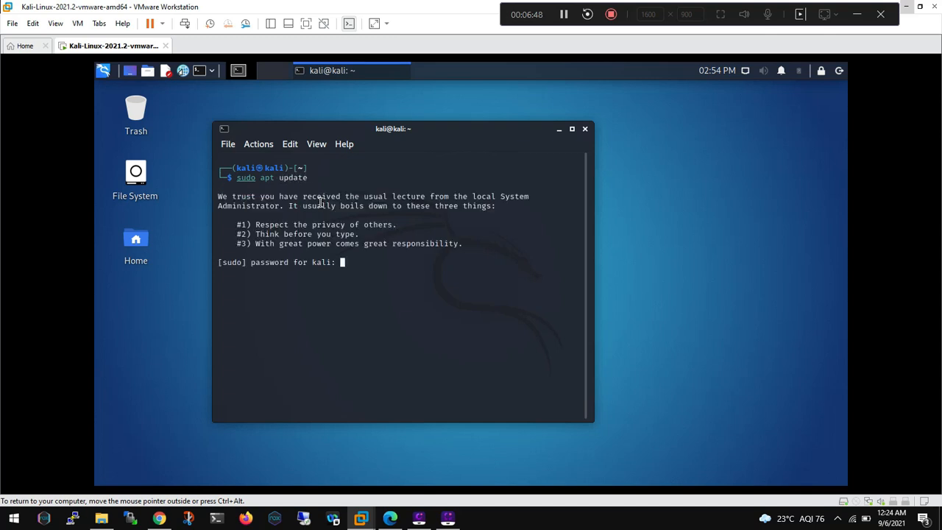
key("Return")
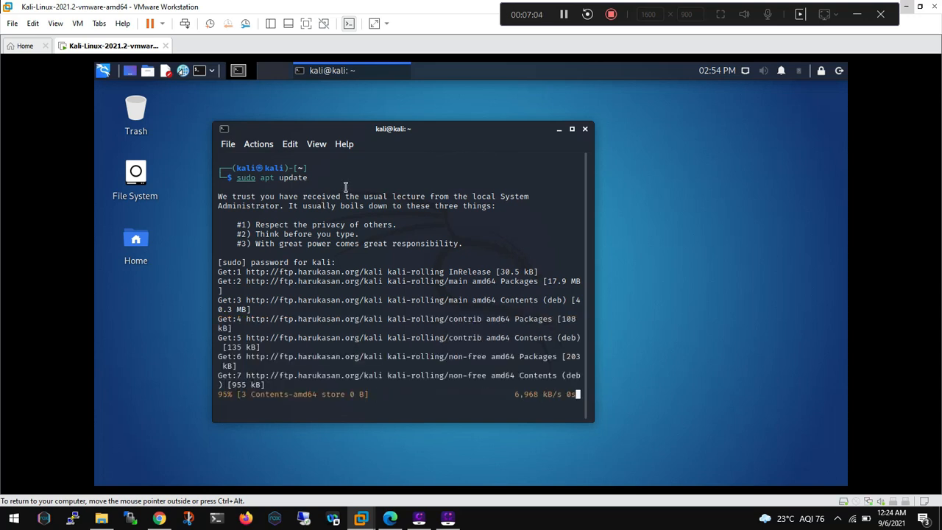
mouse_move(575, 142)
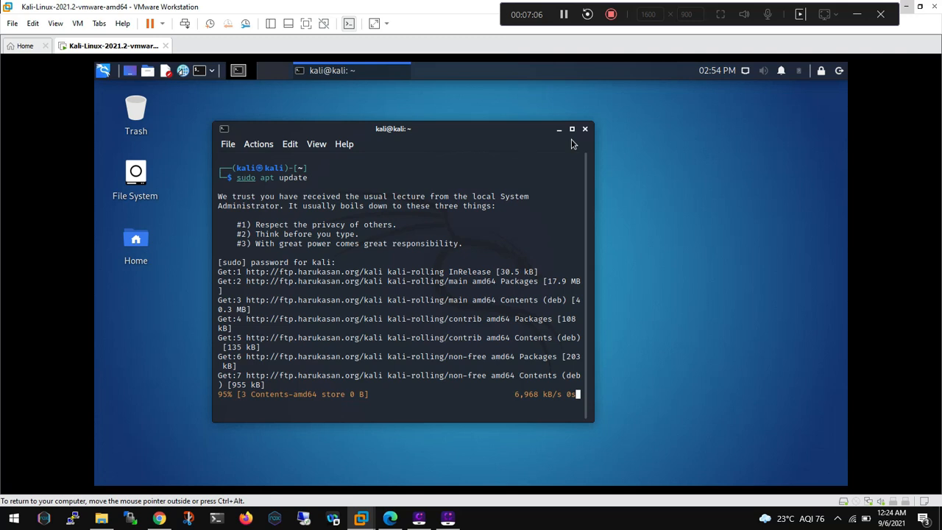
left_click(571, 130)
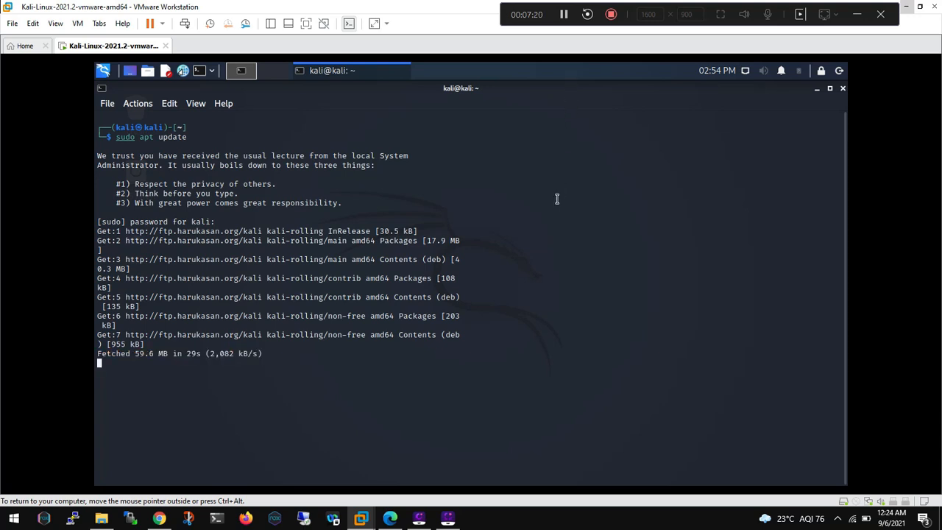
mouse_move(259, 428)
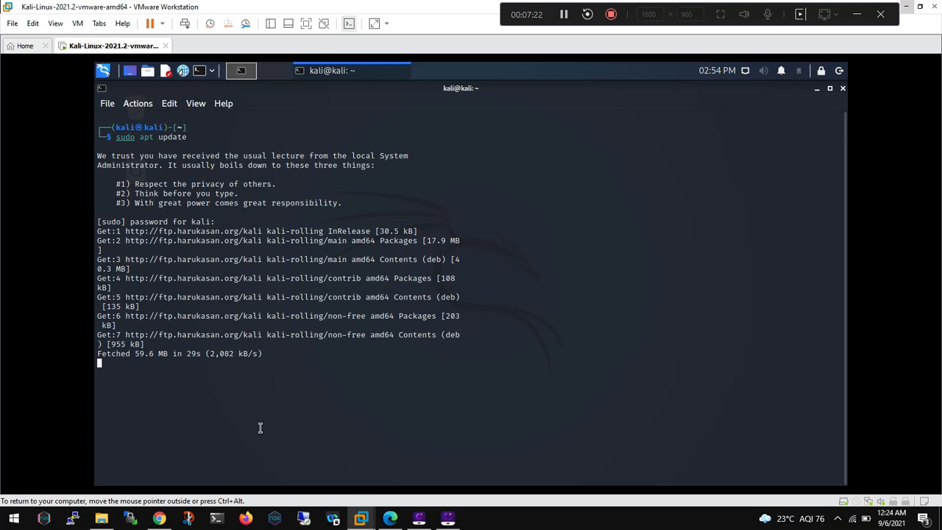
mouse_move(571, 62)
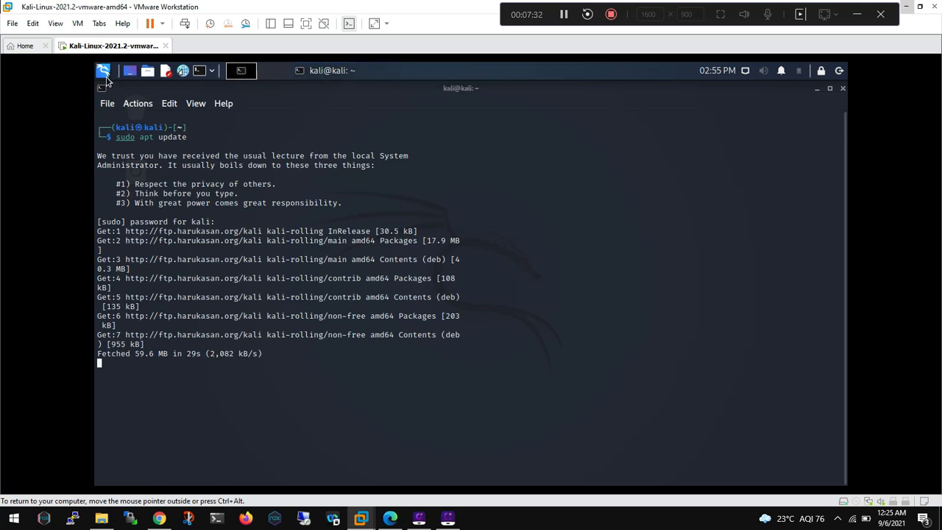
mouse_move(545, 106)
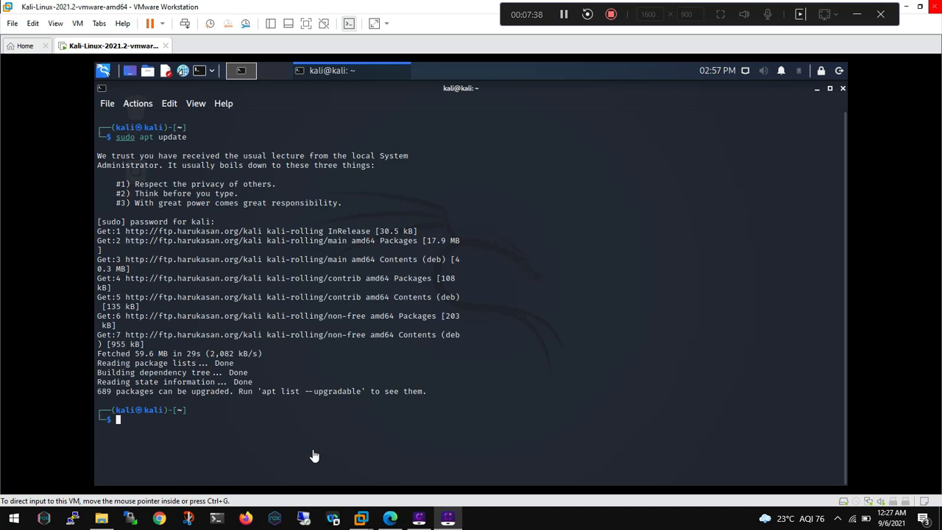
mouse_move(301, 451)
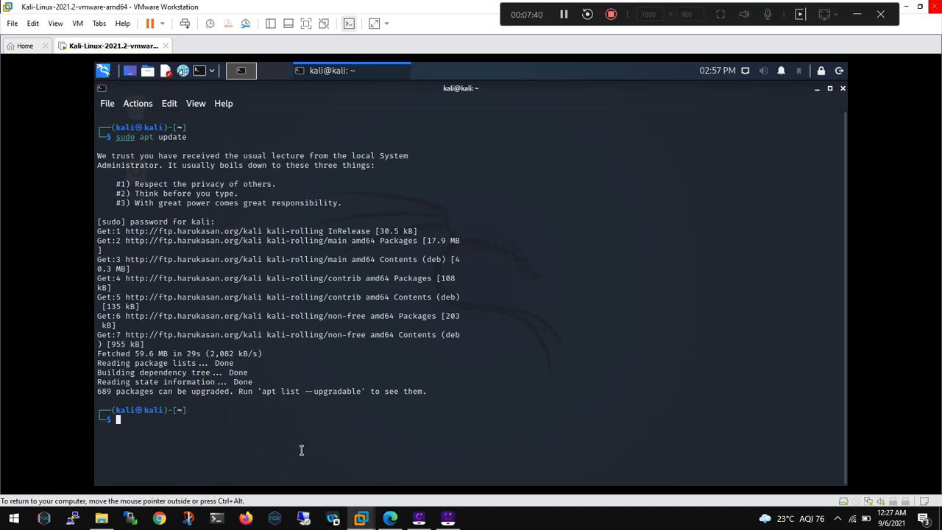
Run sudo apt upgrade and answer y so package downloading begins.
type("sudo apt update")
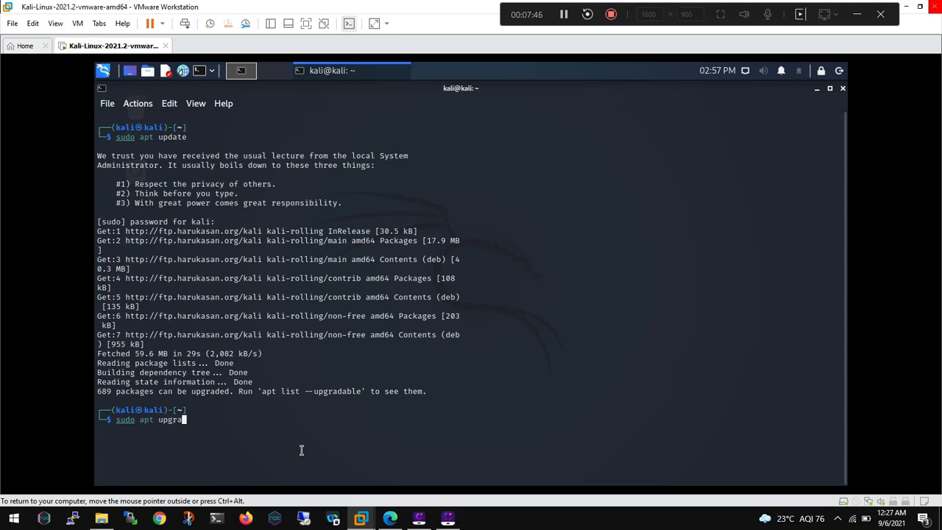
type("de")
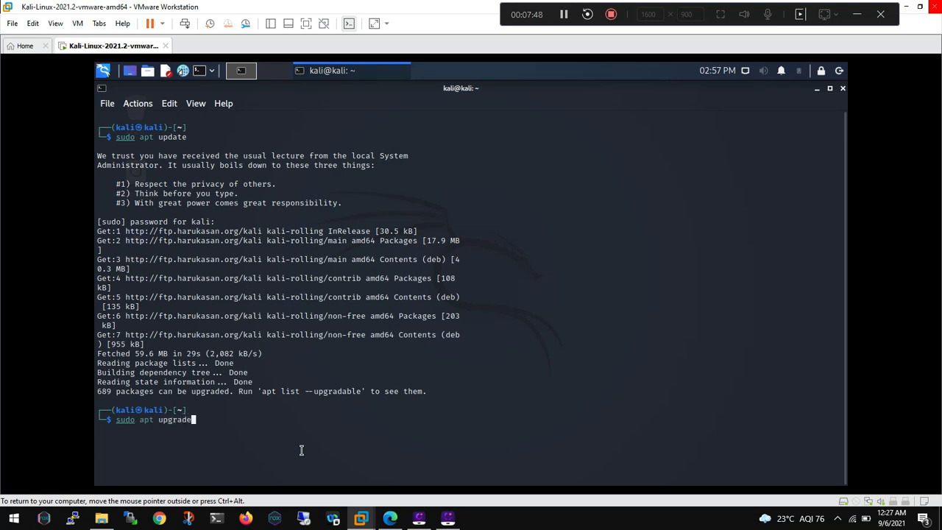
key("Return")
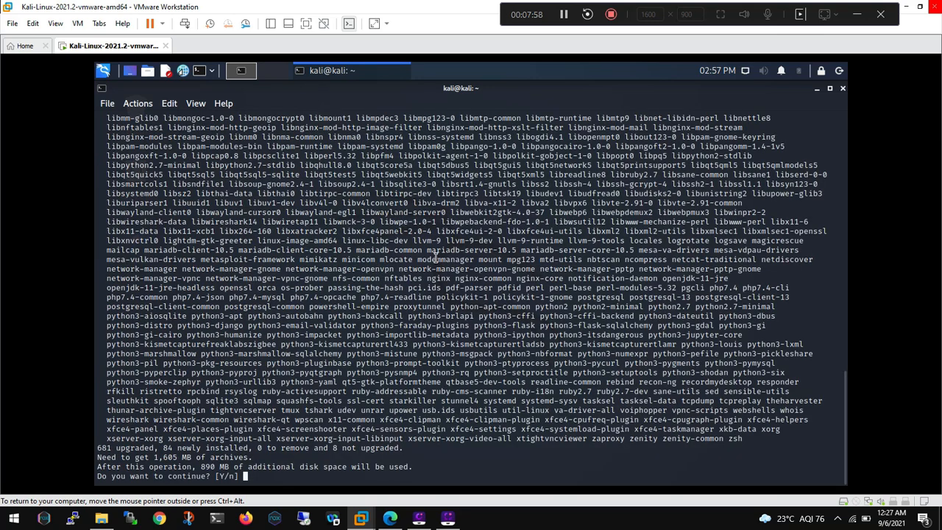
type("y")
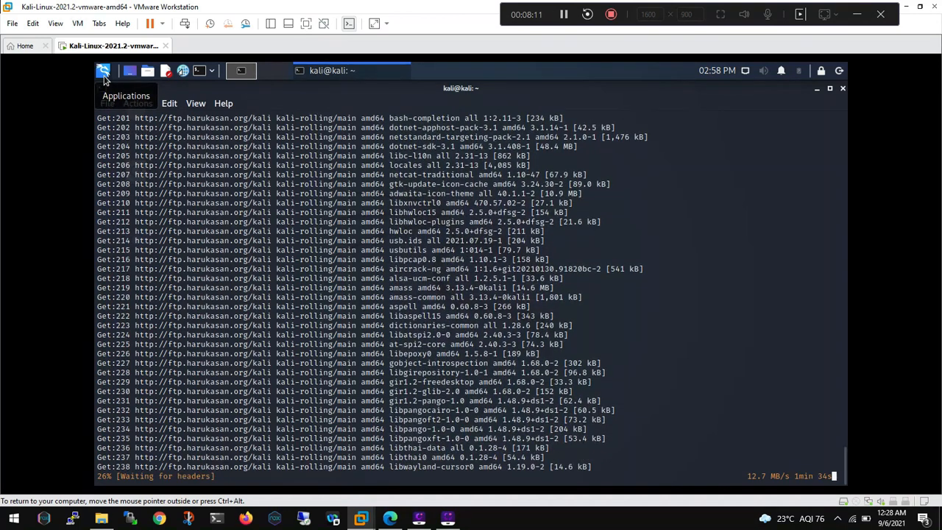
left_click(103, 70)
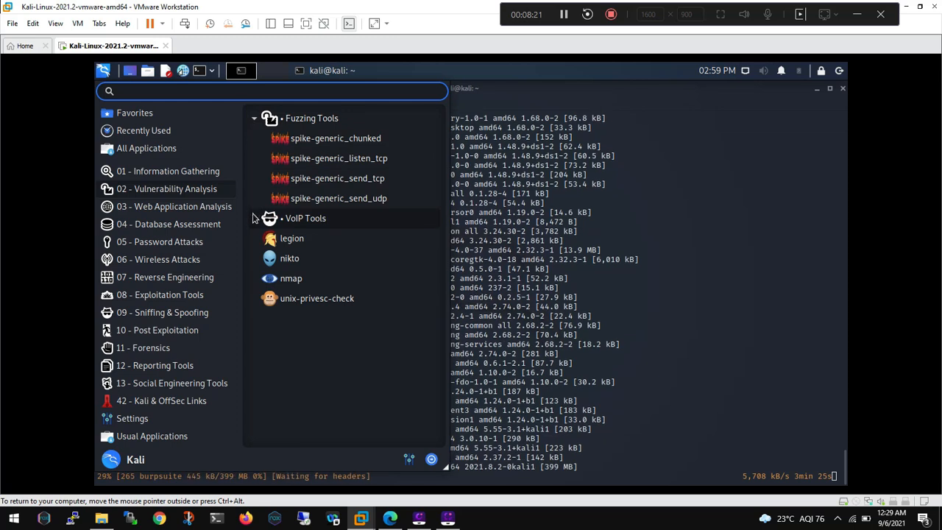
left_click(306, 218)
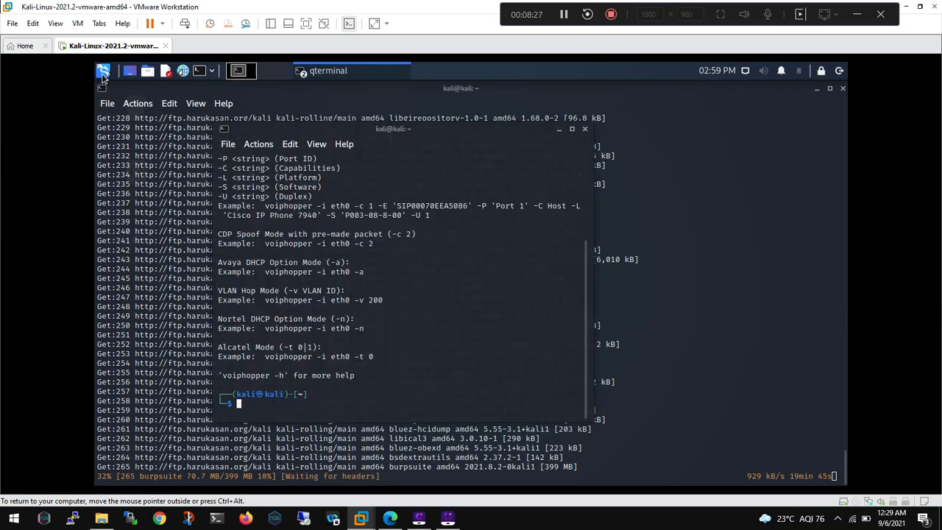
left_click(103, 71)
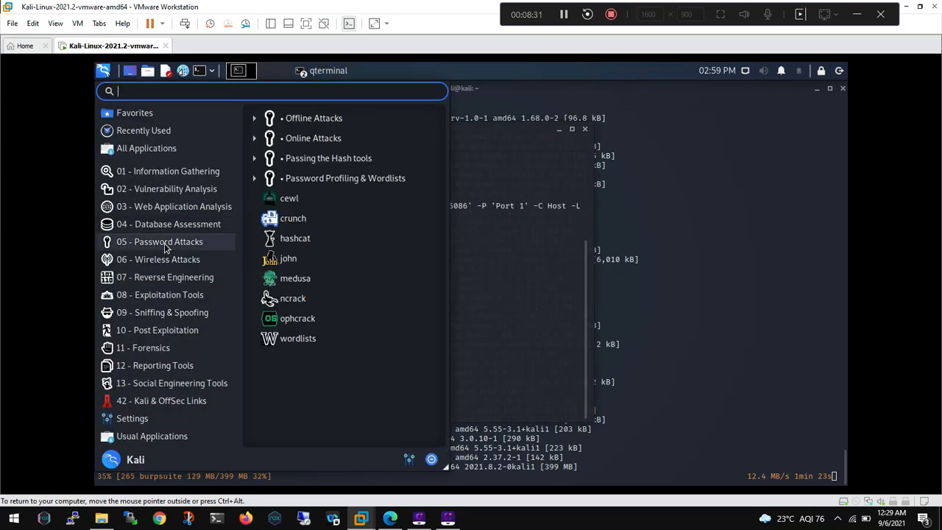
left_click(159, 259)
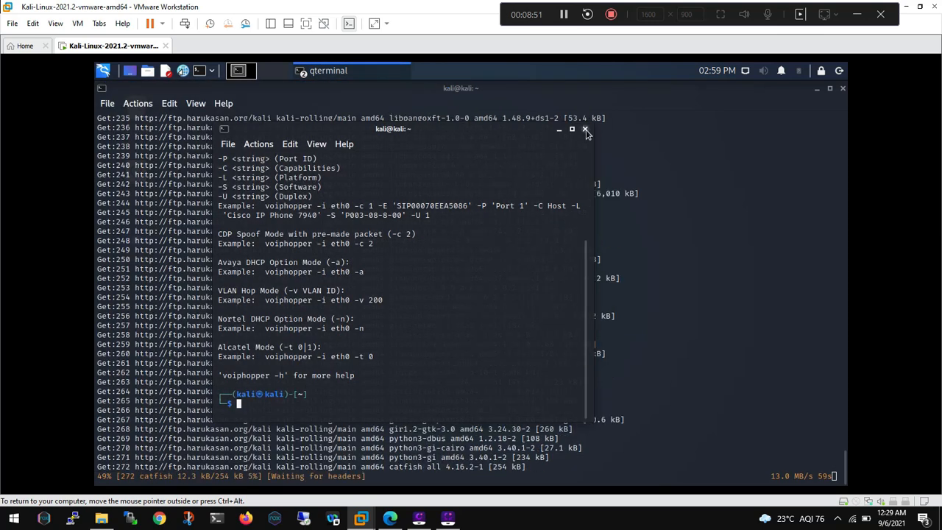
left_click(586, 130)
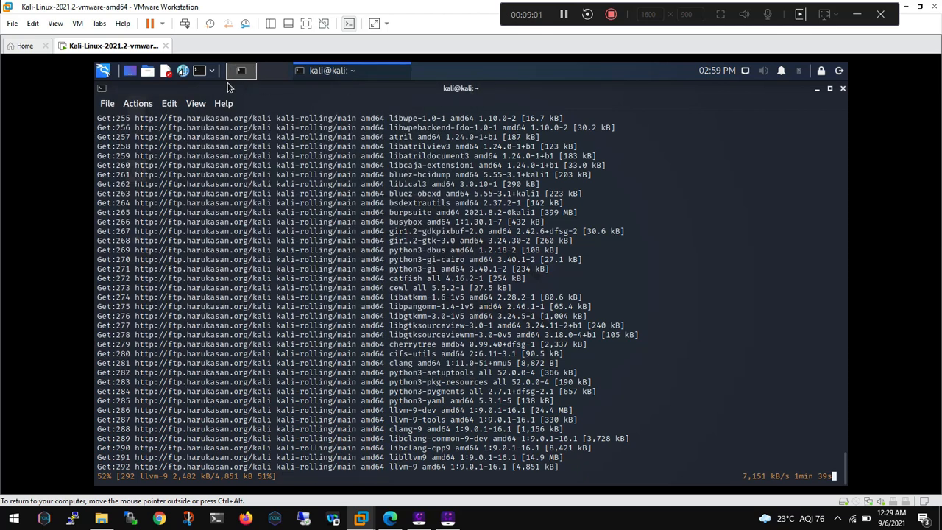
mouse_move(173, 112)
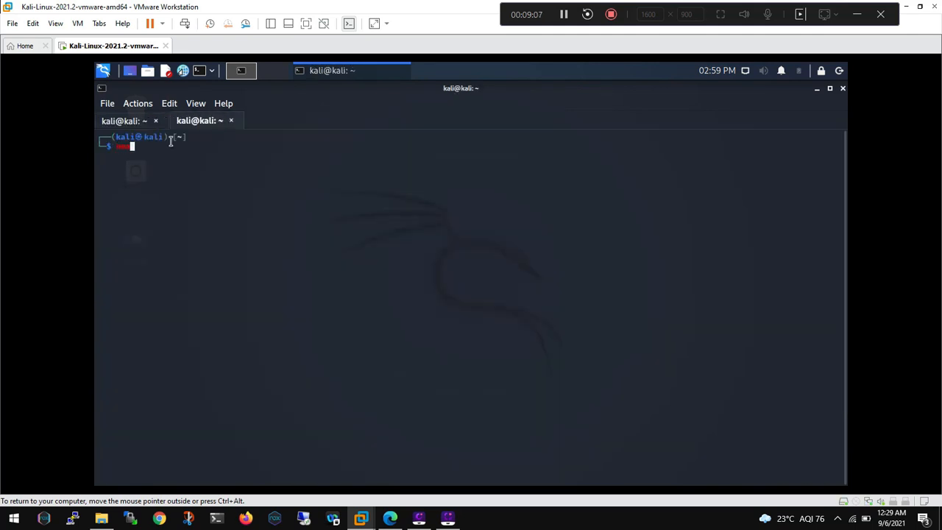
Run nmap in a new terminal tab to display its usage help.
key("Return")
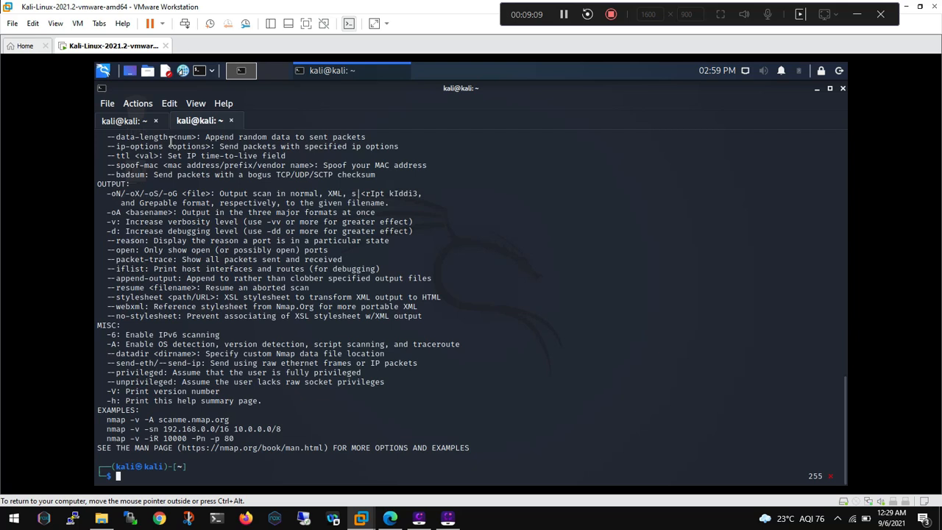
mouse_move(308, 38)
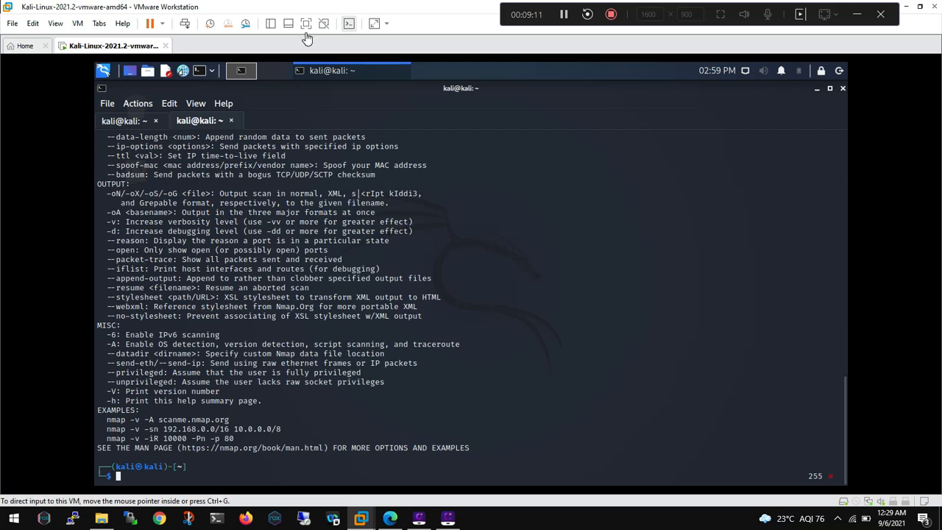
mouse_move(380, 63)
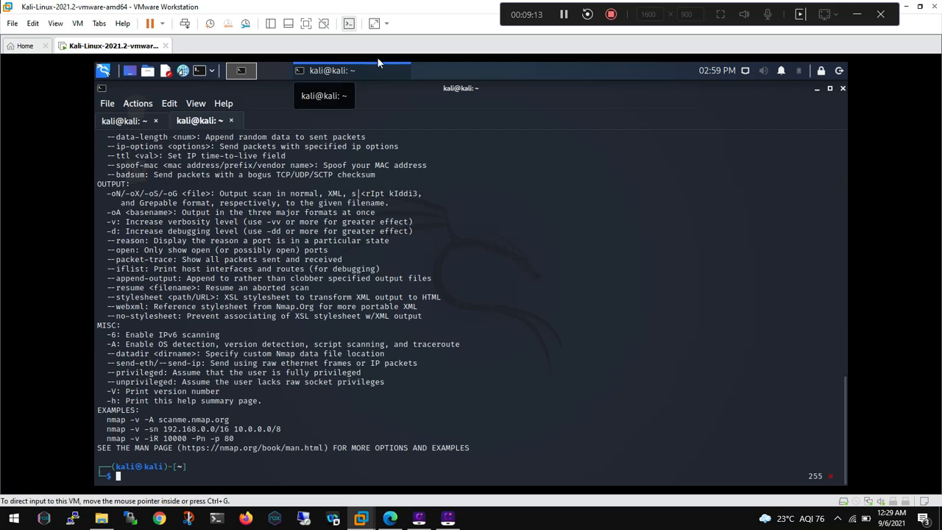